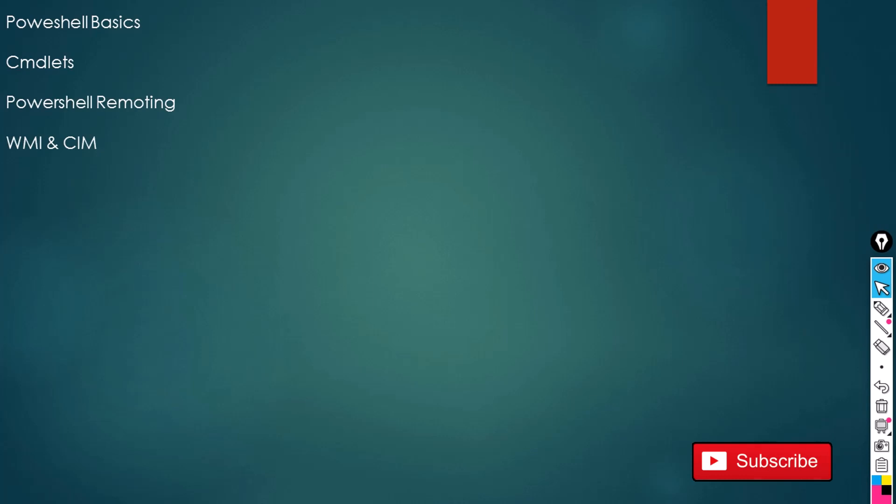
Step: Advance the agenda animation to reveal Powershell Jobs, Powershell Pipeline and Advanced Pipeline Techniques
click(882, 310)
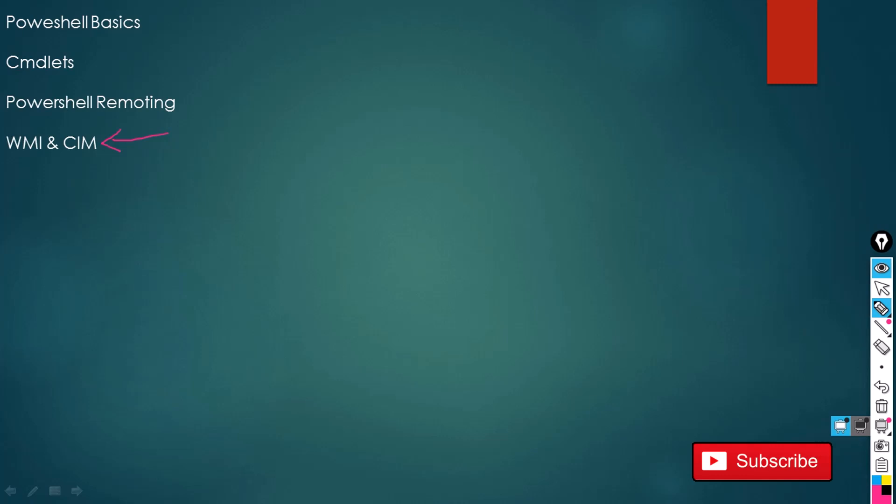
click(882, 309)
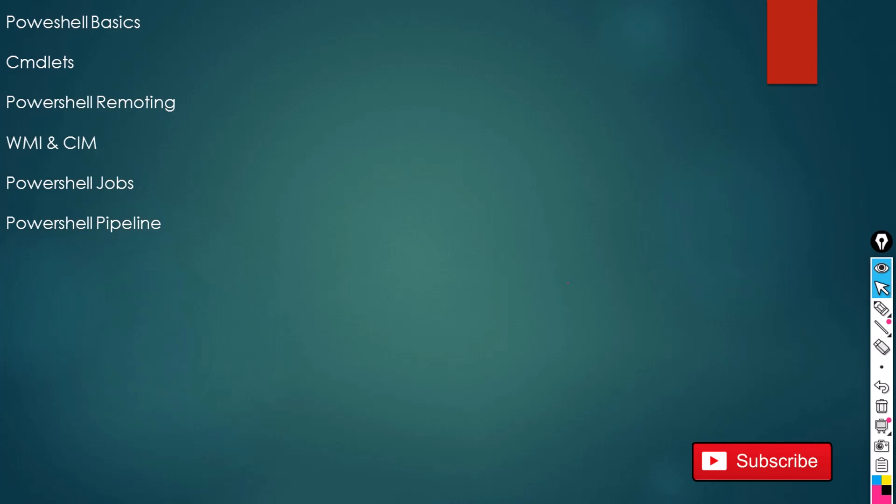
text(Advanced Pipeline Techniques)
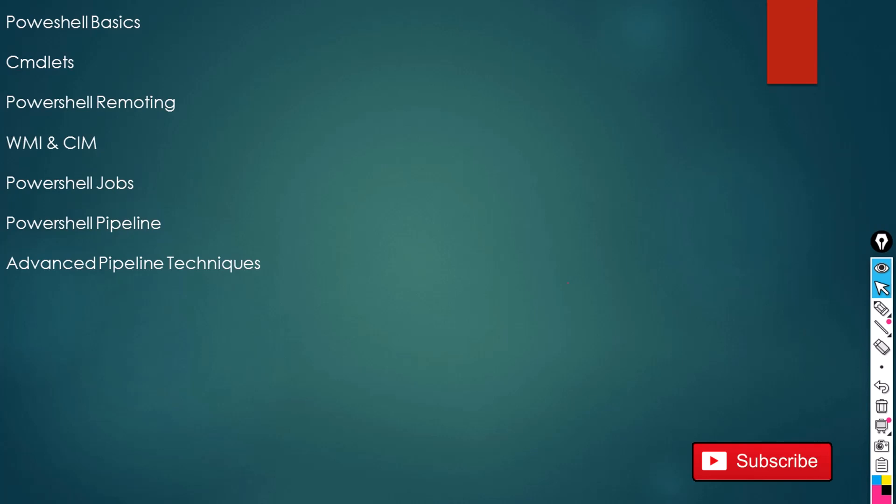